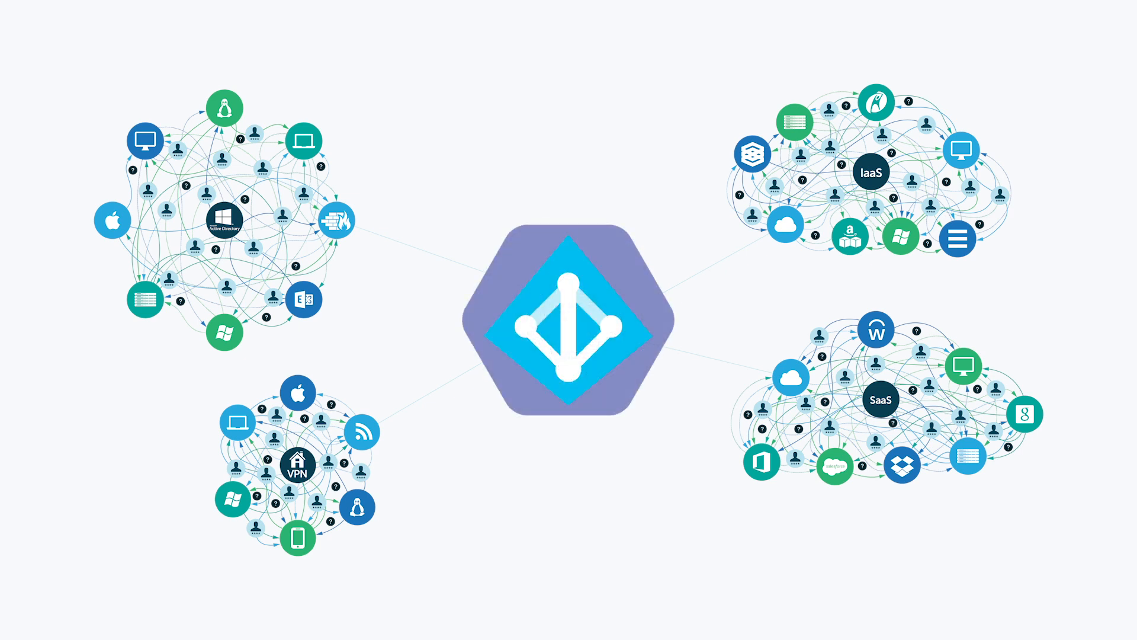
- Advance the animation to draw a red cross over the central Azure AD identity hexagon
{"action": "left_click", "coordinate": [568, 326]}
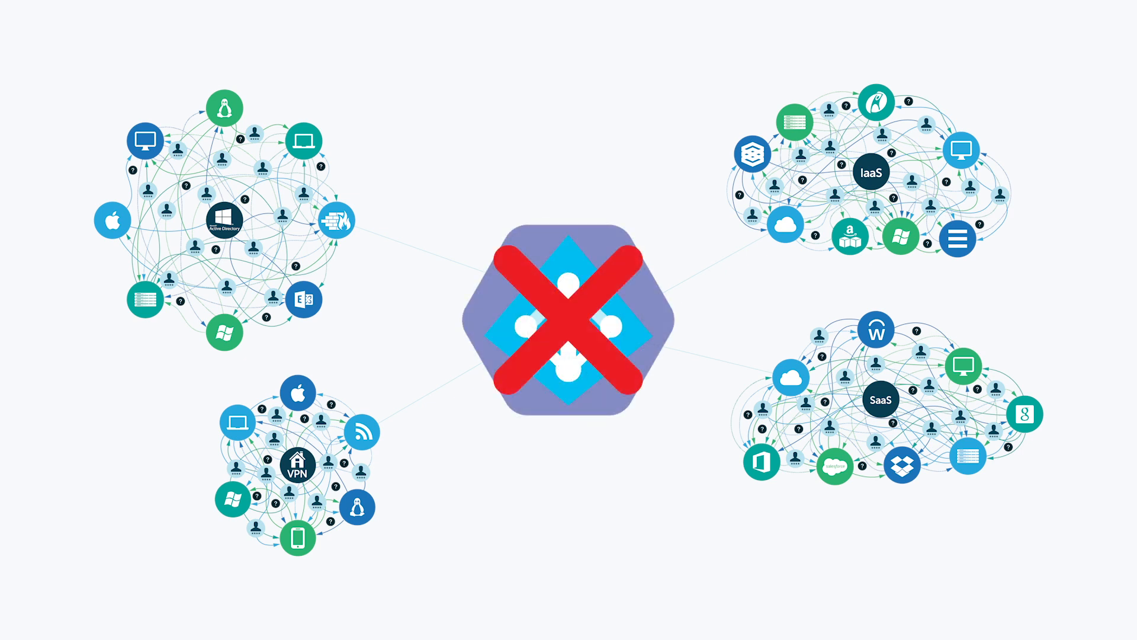